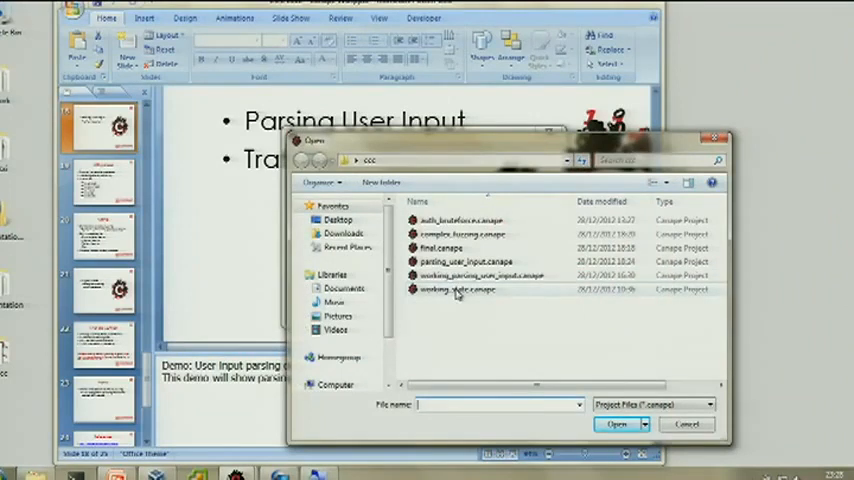
{"action": "mouse_move", "coordinate": [453, 290]}
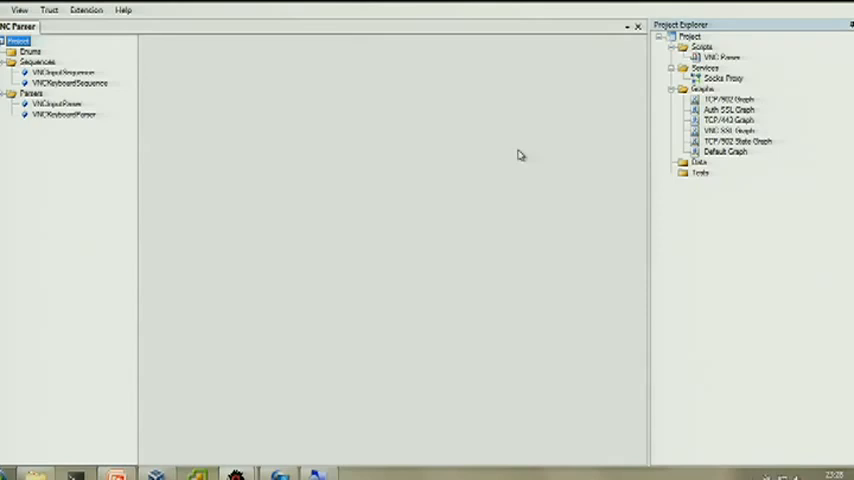
Inspect the VNCInputSequence and VNCKeyboardSequence fields (Unk1, ScanCode, Direction, Unk2)
{"action": "left_click", "coordinate": [62, 72]}
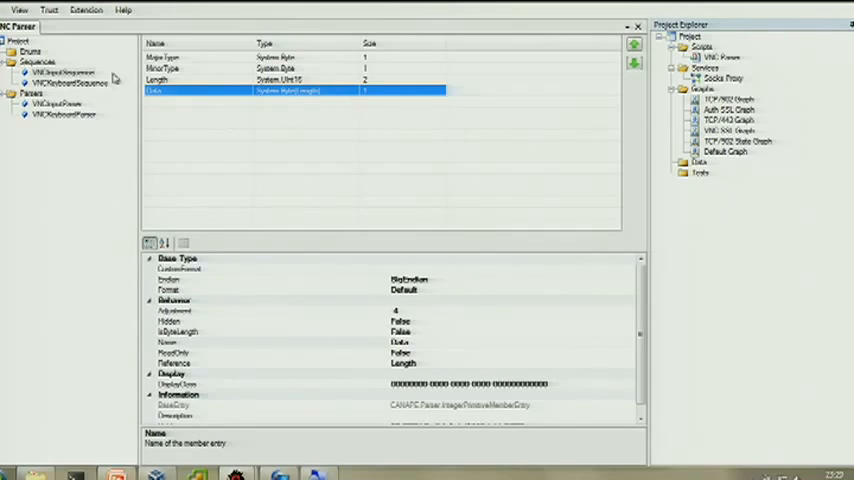
{"action": "left_click", "coordinate": [67, 83]}
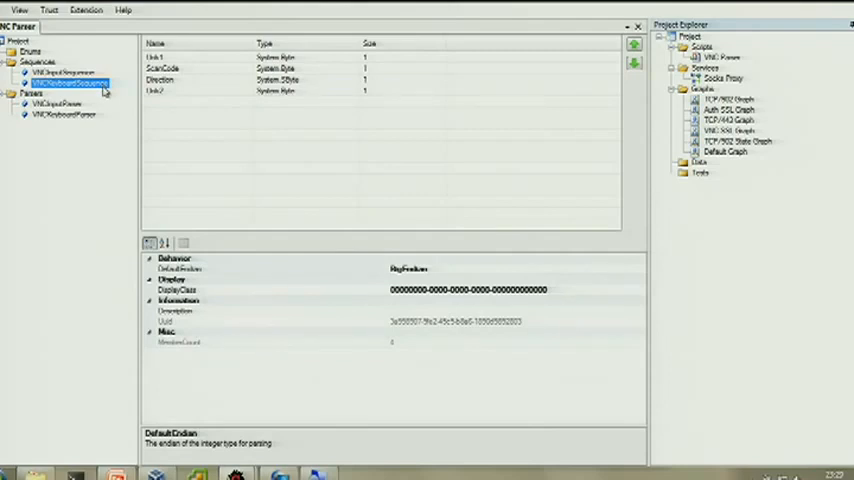
{"action": "mouse_move", "coordinate": [268, 108]}
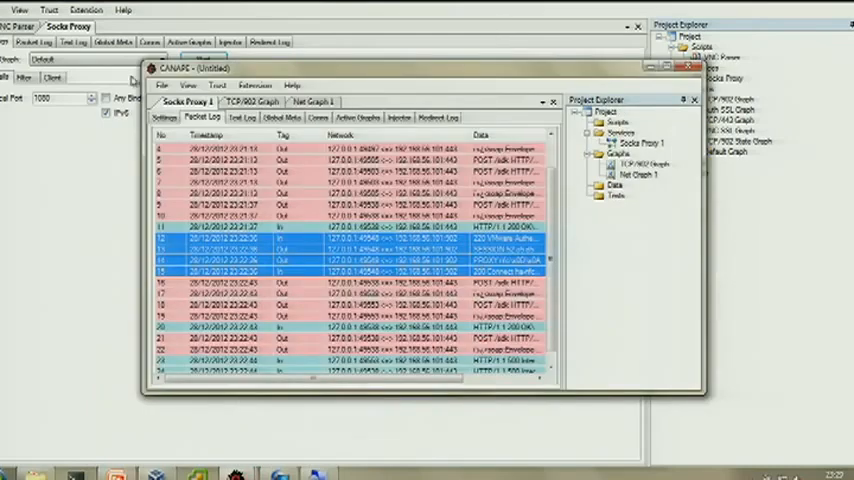
Start the Socks Proxy service and log in to the ESXi host in vSphere Client
{"action": "left_click", "coordinate": [692, 67]}
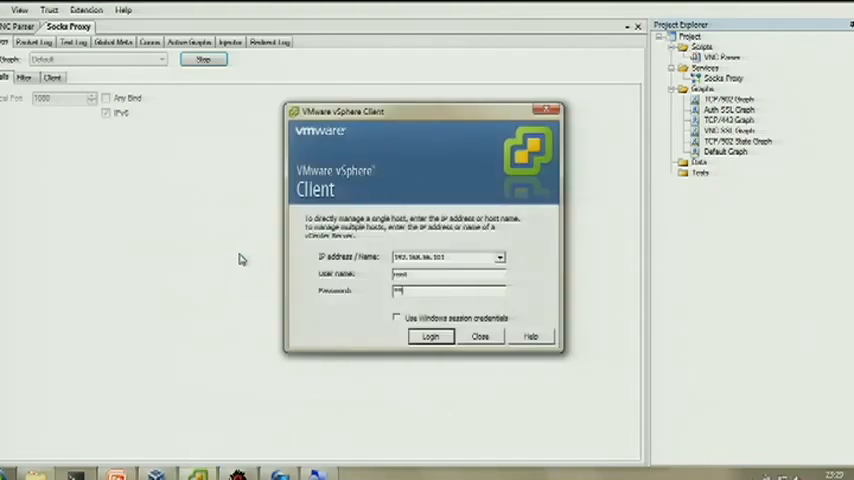
{"action": "left_click", "coordinate": [430, 336]}
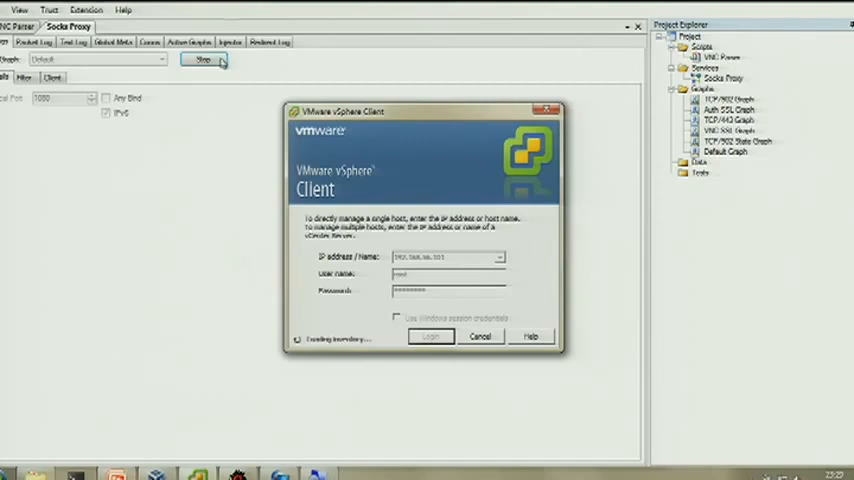
{"action": "left_click", "coordinate": [430, 335]}
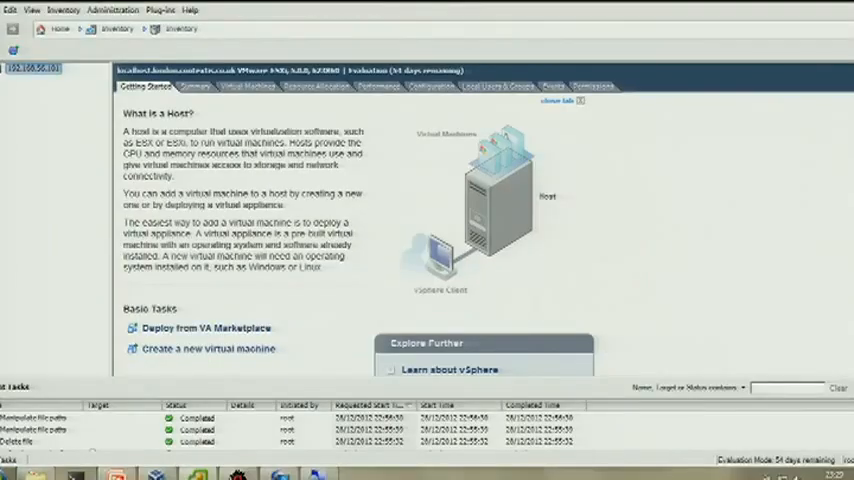
Open a console for the Linux VM from its context menu
{"action": "right_click", "coordinate": [45, 68]}
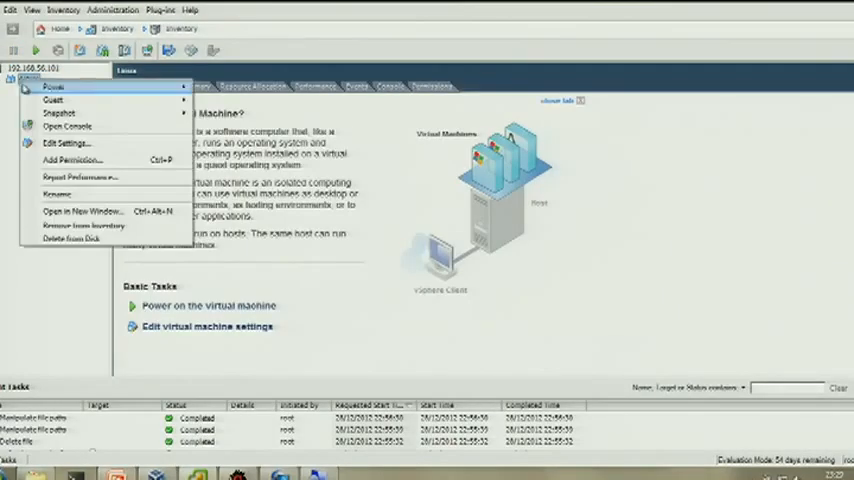
{"action": "left_click", "coordinate": [67, 126]}
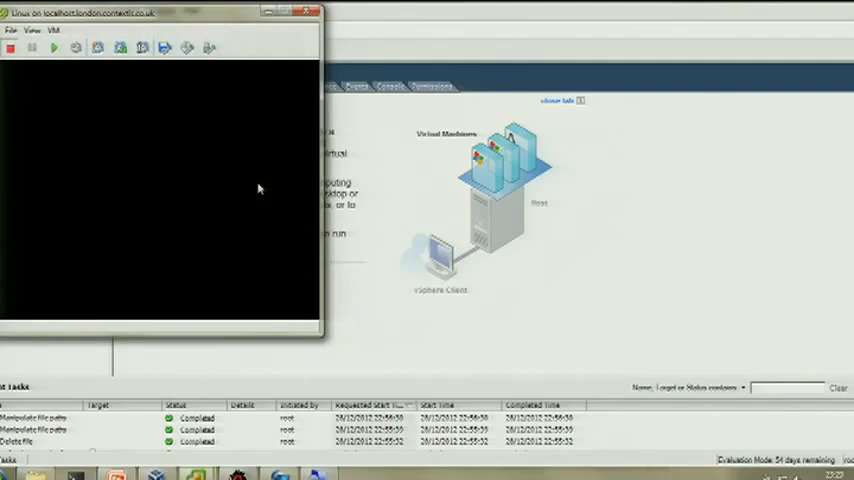
{"action": "mouse_move", "coordinate": [222, 53]}
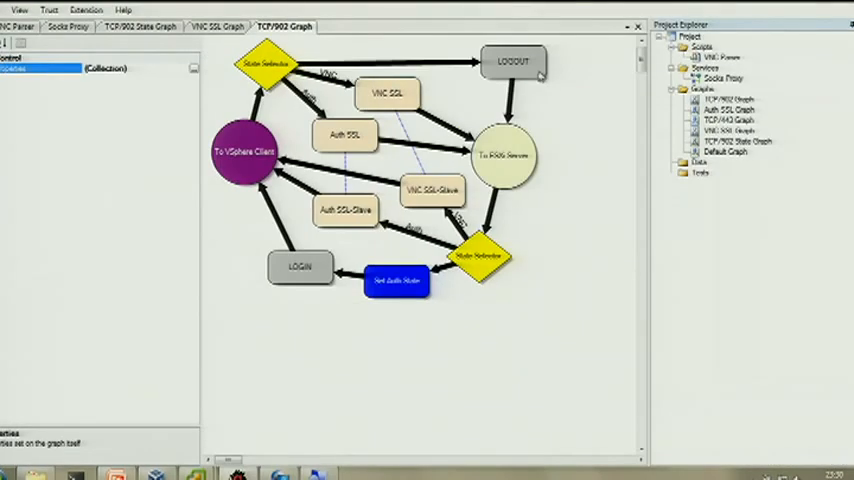
{"action": "mouse_move", "coordinate": [541, 98]}
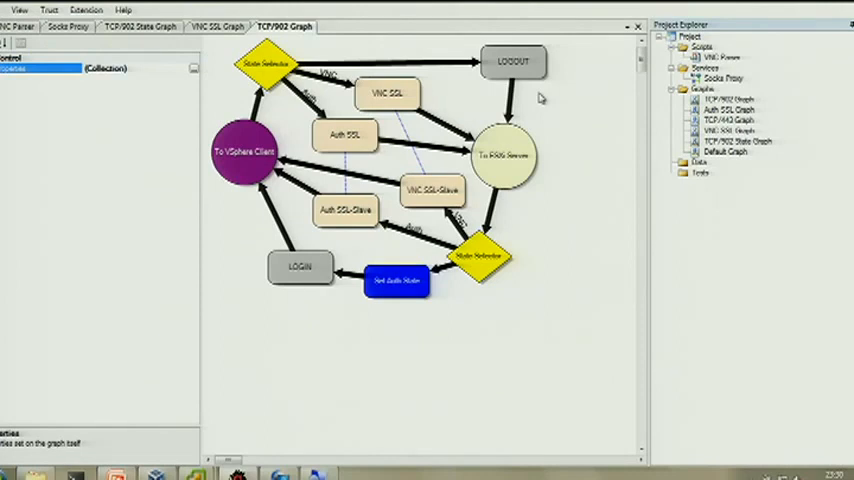
Show the TCP/902 State Graph with its Default, Auth SSL and VNC SSL graphs
{"action": "left_click", "coordinate": [139, 26]}
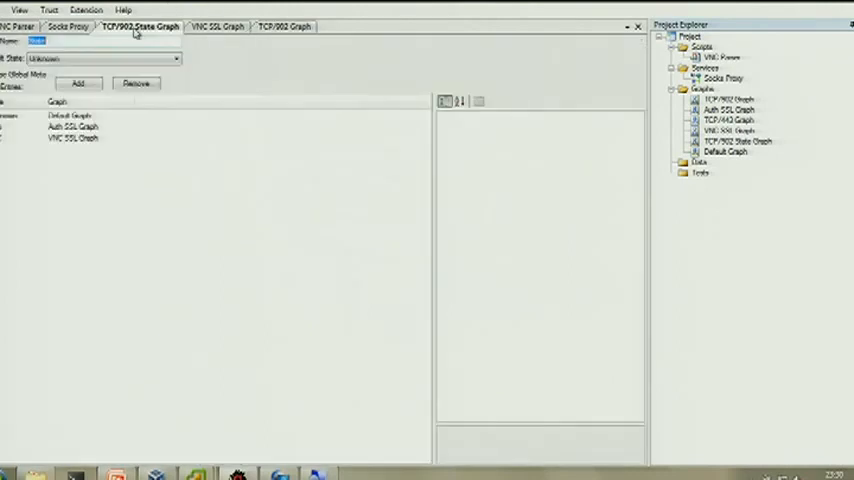
{"action": "mouse_move", "coordinate": [170, 189]}
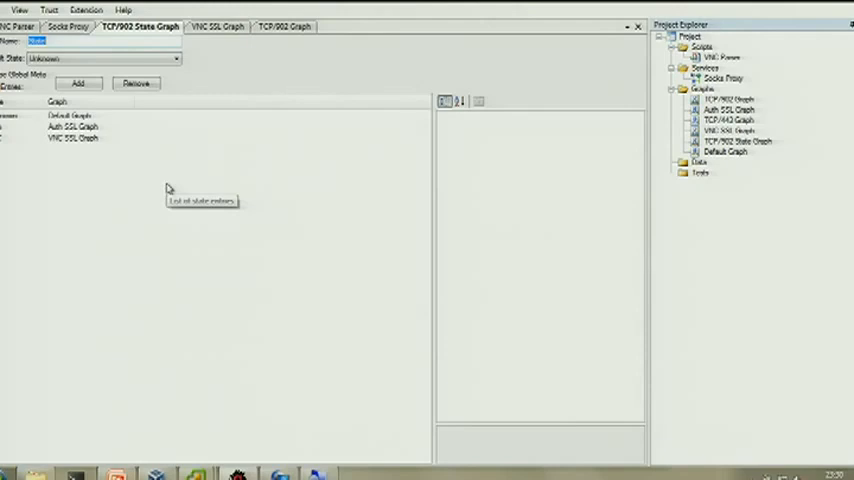
{"action": "mouse_move", "coordinate": [169, 188]}
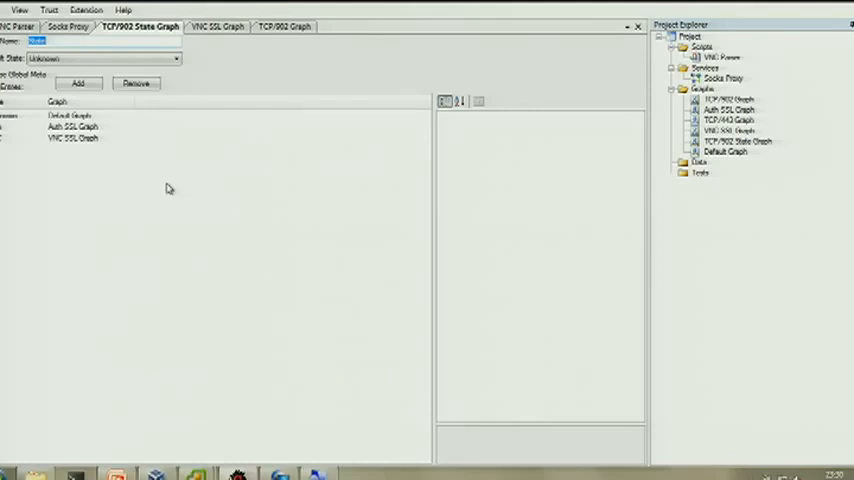
{"action": "mouse_move", "coordinate": [169, 189]}
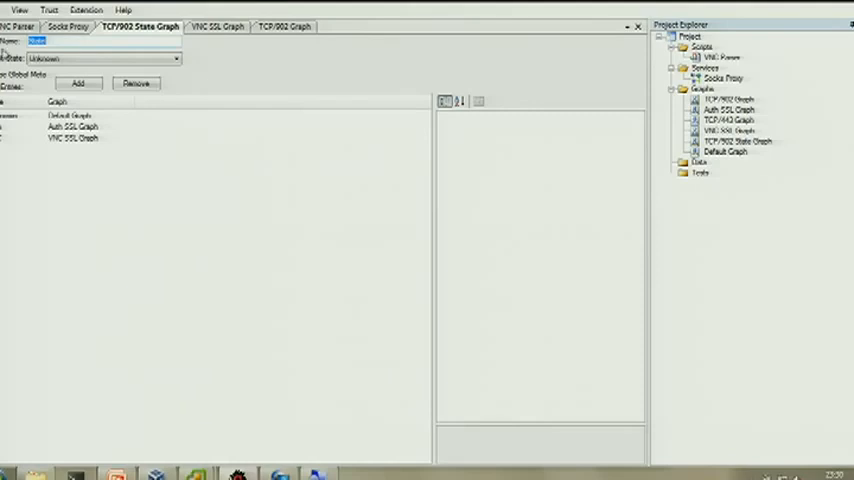
Leave the state graph editor for the vSphere inventory with the Linux VM powered on
{"action": "left_click", "coordinate": [67, 26]}
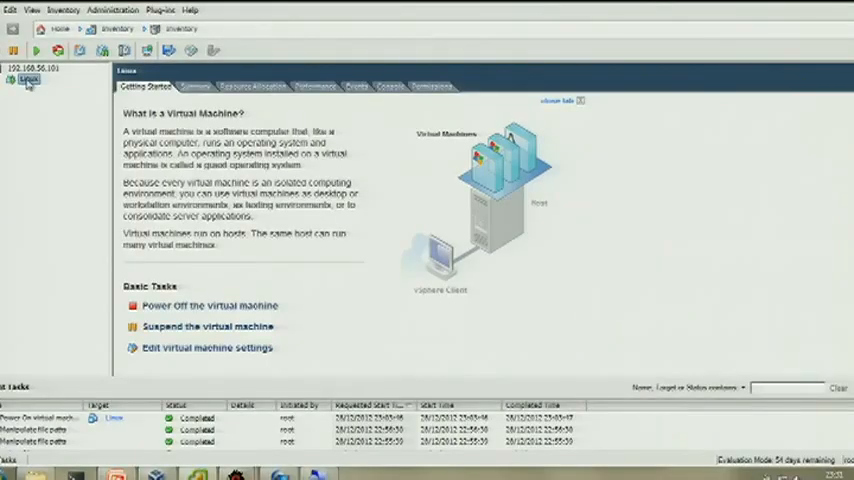
Select the running Linux VM in the vSphere inventory
{"action": "left_click", "coordinate": [204, 305]}
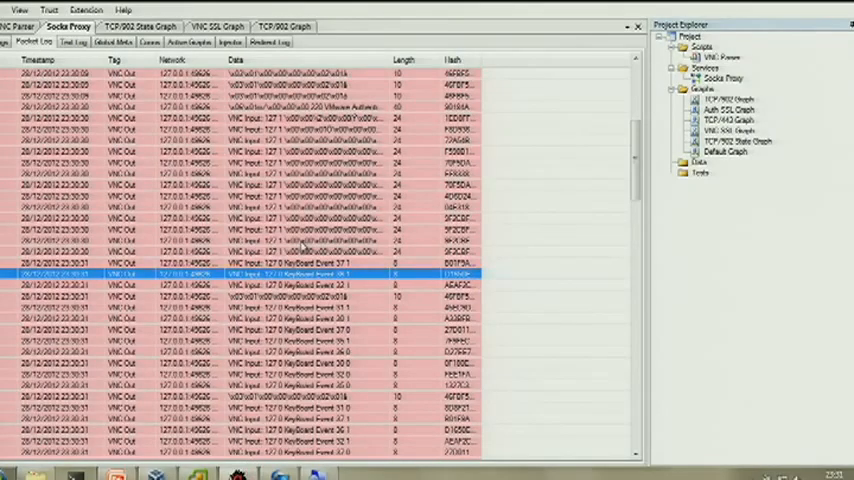
Import VNC Out keyboard packets from a serialized file into the Injector and inspect one
{"action": "left_click", "coordinate": [231, 42]}
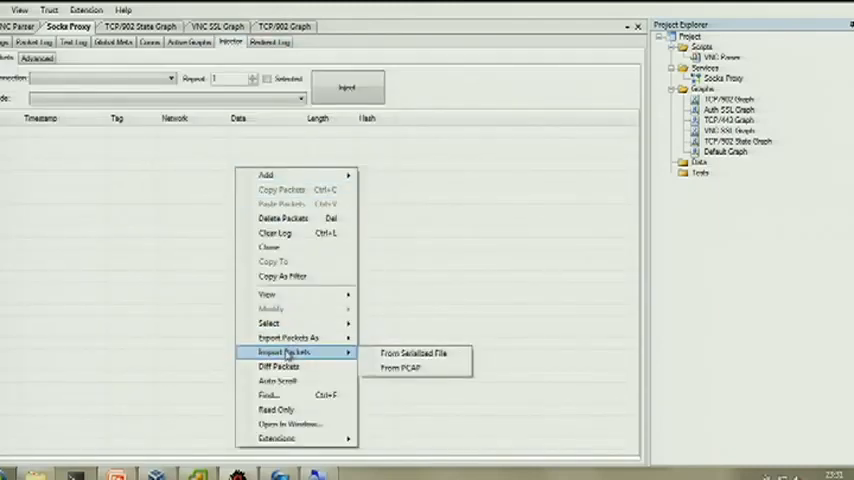
{"action": "left_click", "coordinate": [413, 353]}
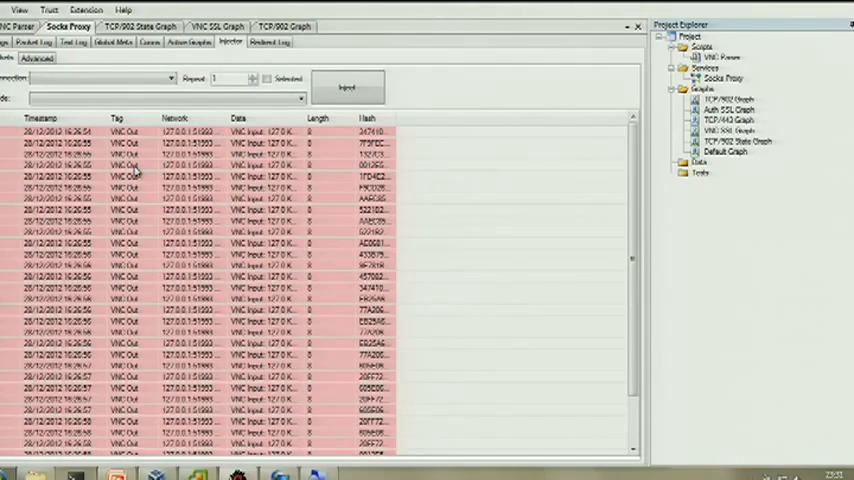
{"action": "left_click", "coordinate": [200, 210]}
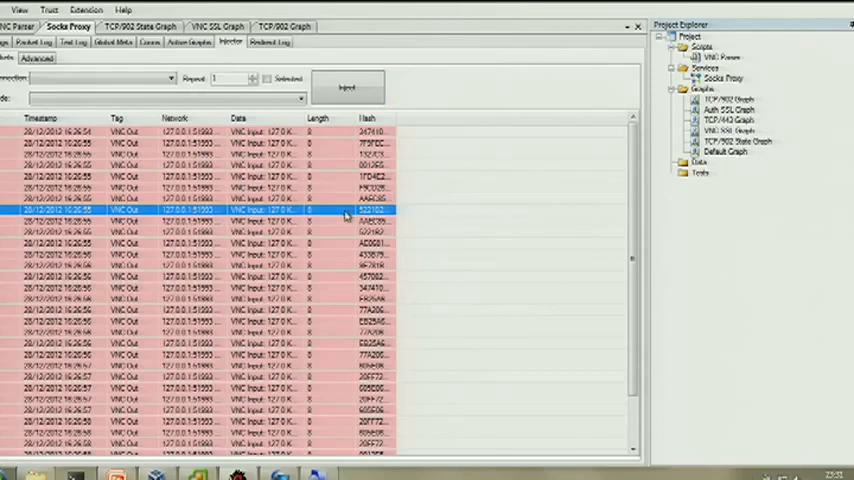
{"action": "double_click", "coordinate": [200, 210]}
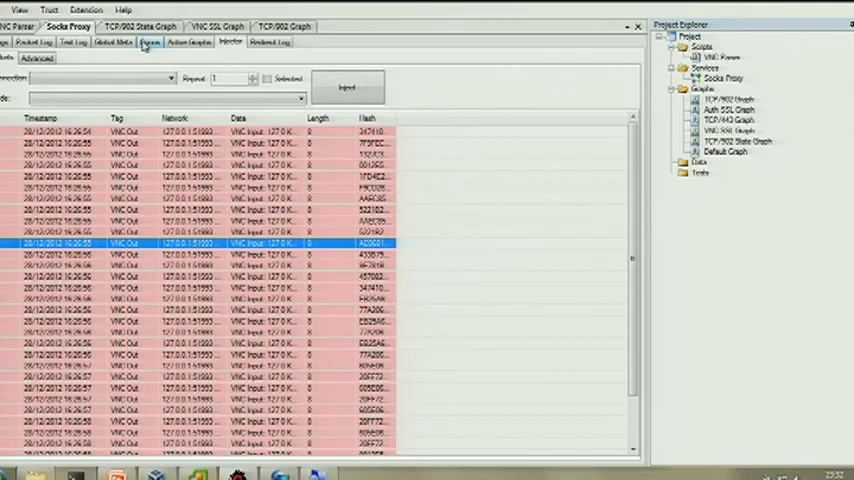
Target the 127.0.0.1 to 192.168.56.101:902 connection with the VNC SSL Input Parser node
{"action": "left_click", "coordinate": [34, 42]}
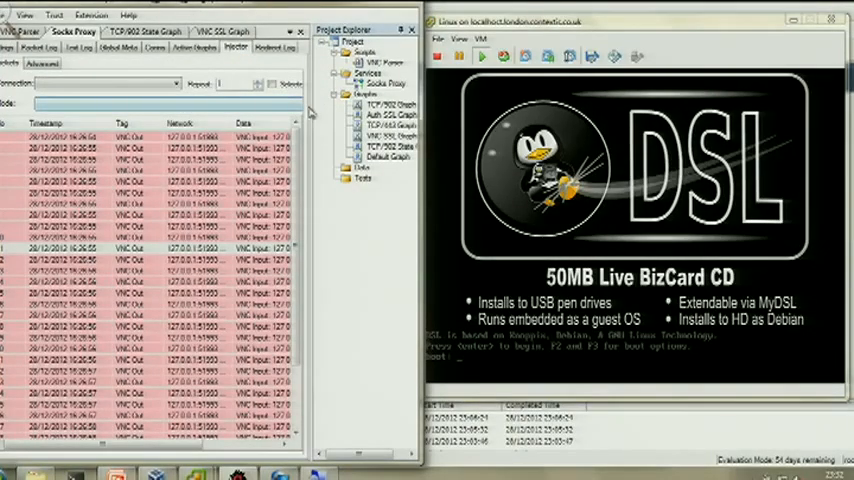
{"action": "left_click", "coordinate": [172, 83]}
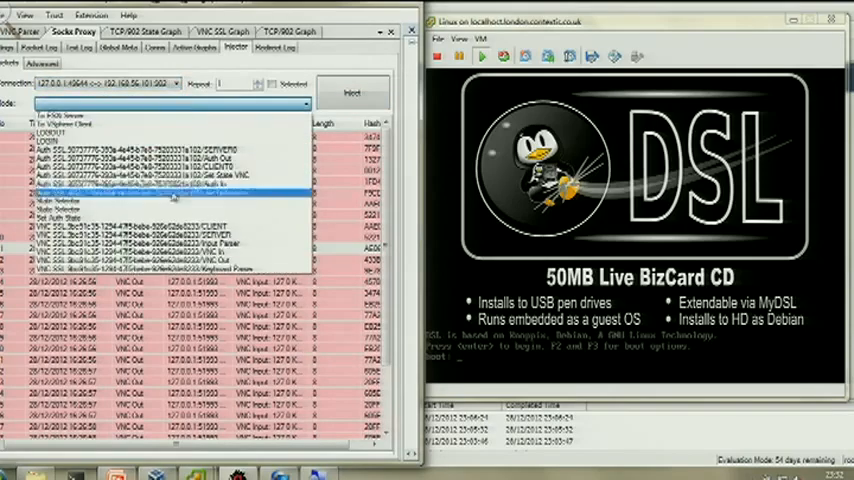
{"action": "left_click", "coordinate": [150, 245]}
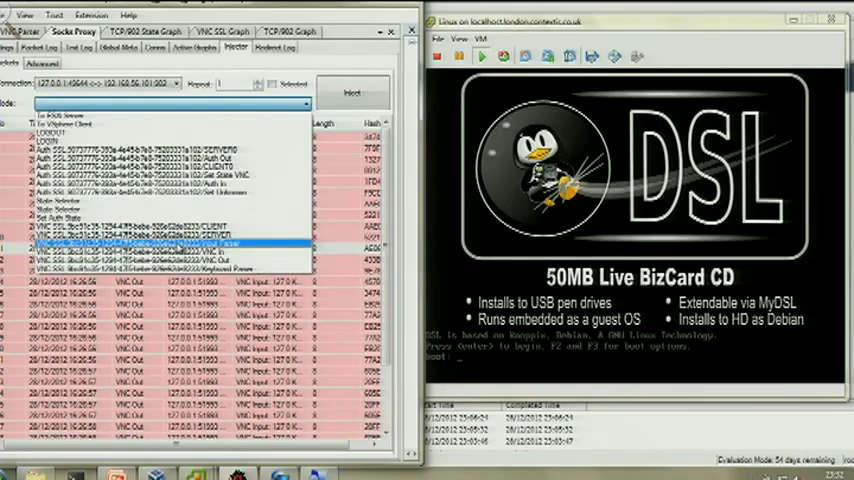